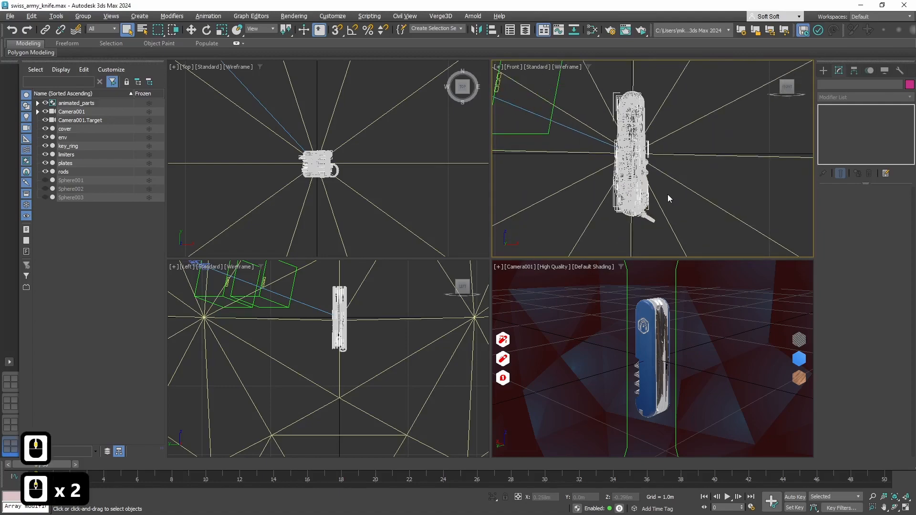
Maximize the Front viewport with Alt+W so the unfolded knife fills the screen
key(Alt+w)
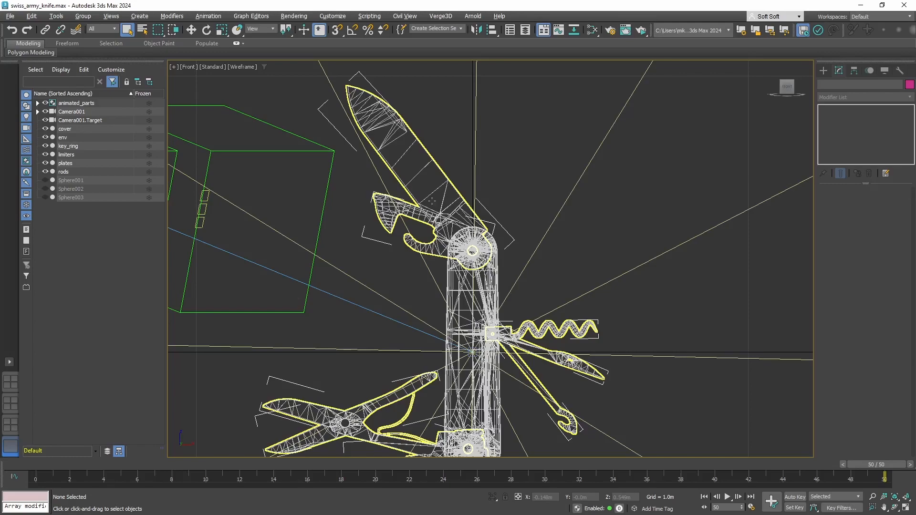
click(139, 15)
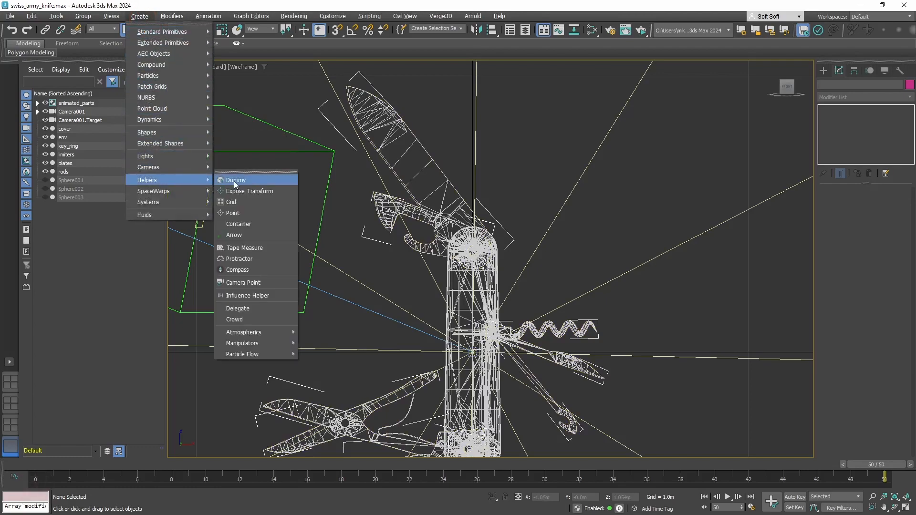
Create a Dummy helper in the Front viewport and move it onto the big knife blade
click(235, 180)
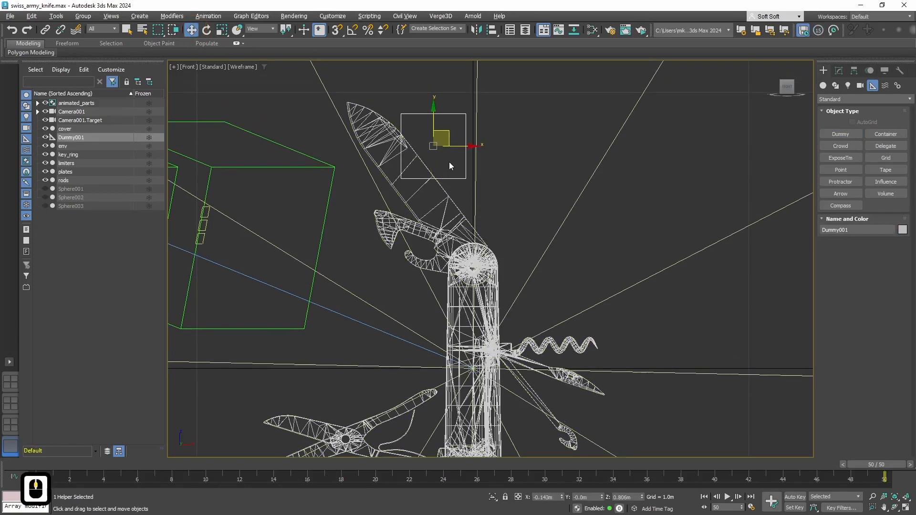
drag(434, 146, 438, 148)
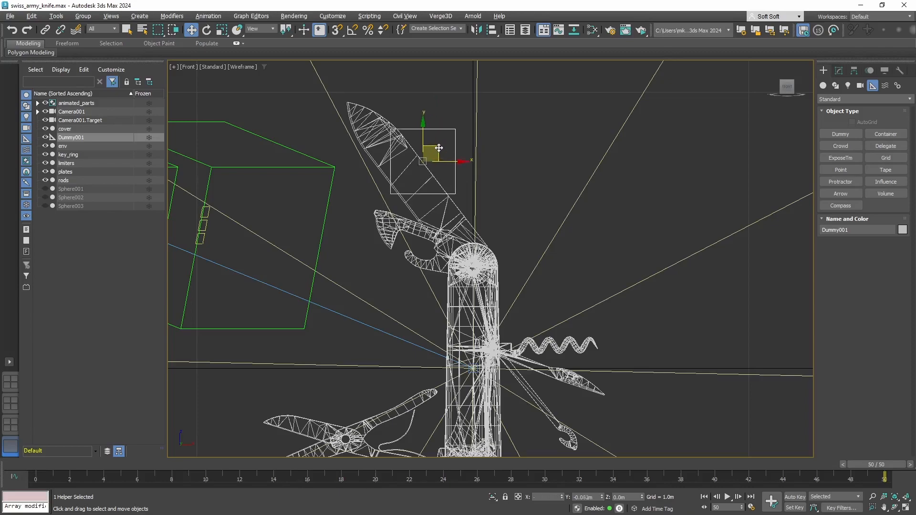
drag(438, 148, 409, 169)
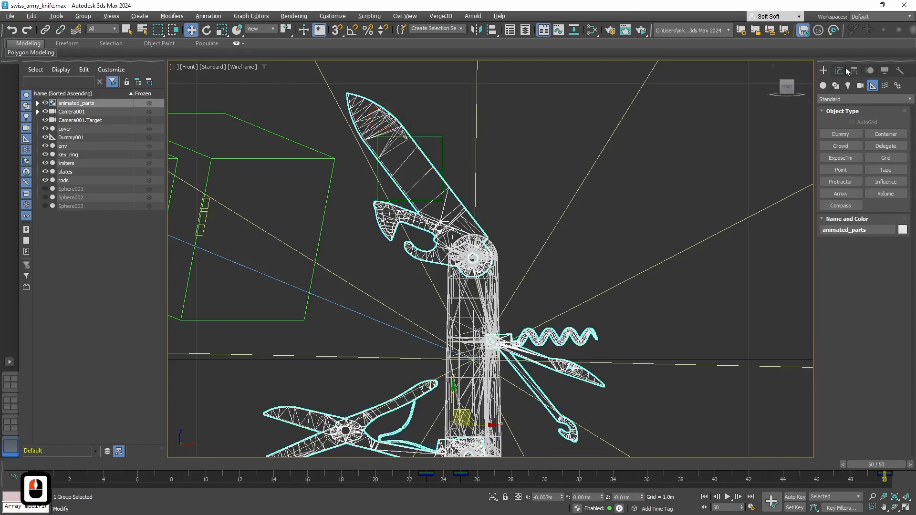
Rename Dummy001 to big_knife_annotation and clone renamed copies onto the other tools, e.g. awl_annotation
click(83, 16)
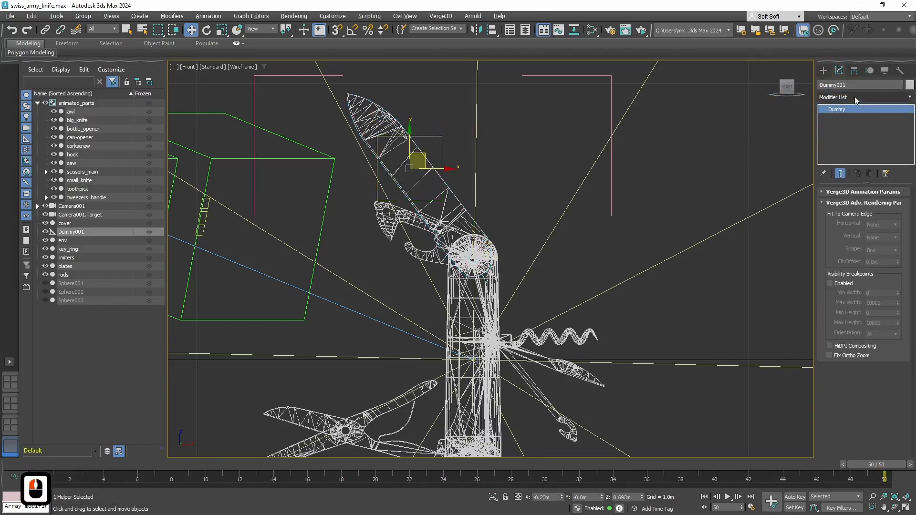
key(ctrl+v)
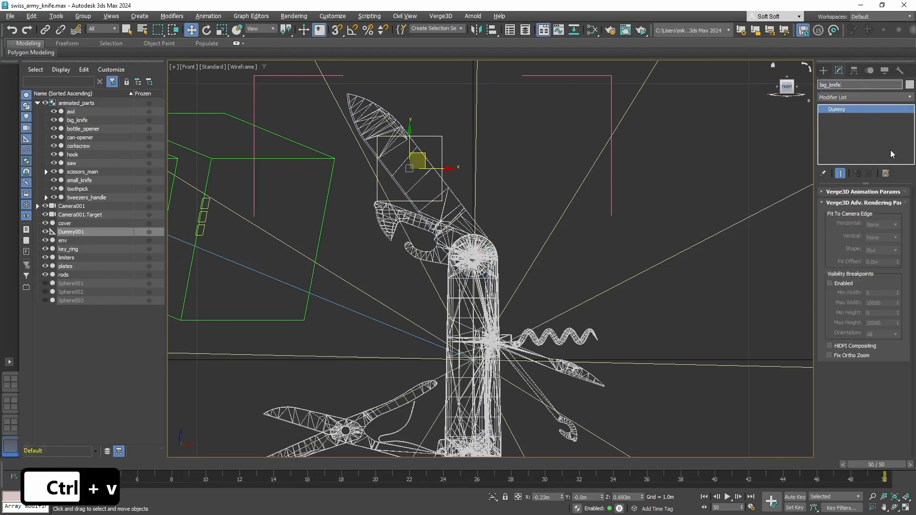
key(ctrl+v)
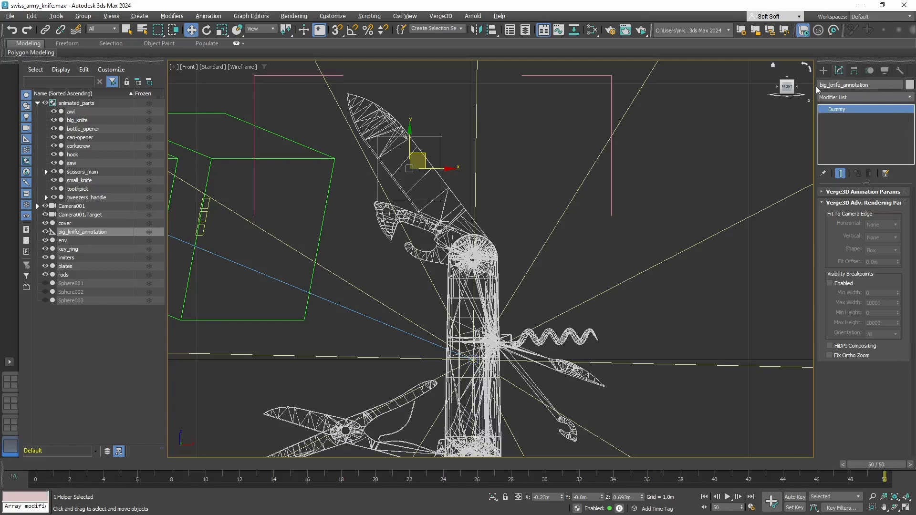
mouse_move(523, 201)
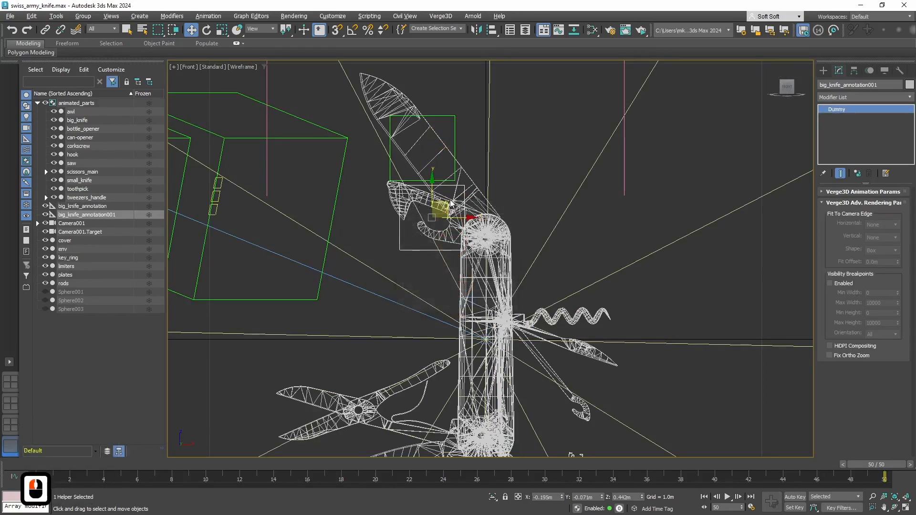
drag(432, 201, 588, 295)
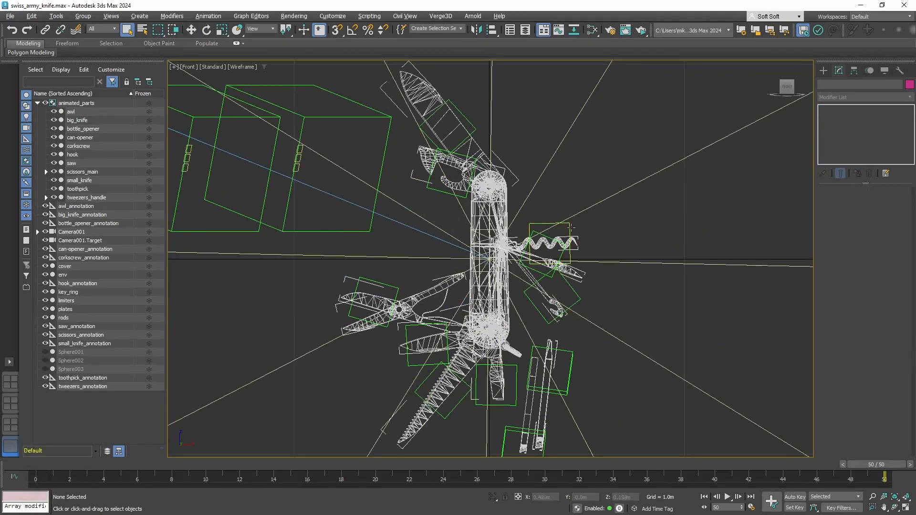
Clear the selection, then select the animated_parts group of knife tools
click(84, 258)
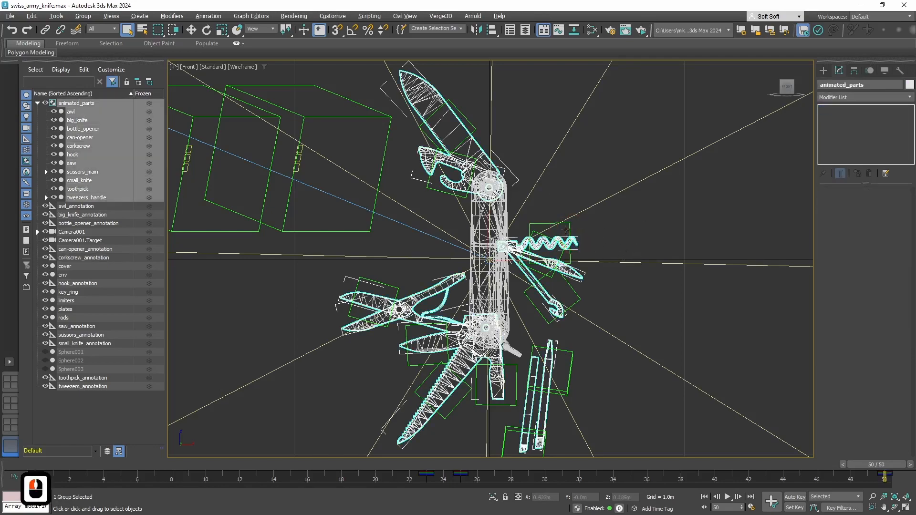
Open the animated_parts group and link big_knife_annotation to big_knife with Select and Link
click(83, 16)
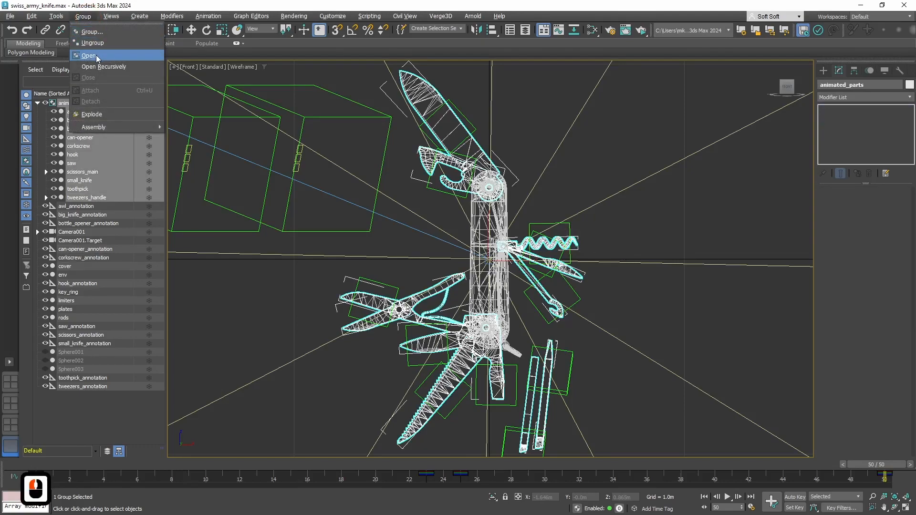
click(88, 54)
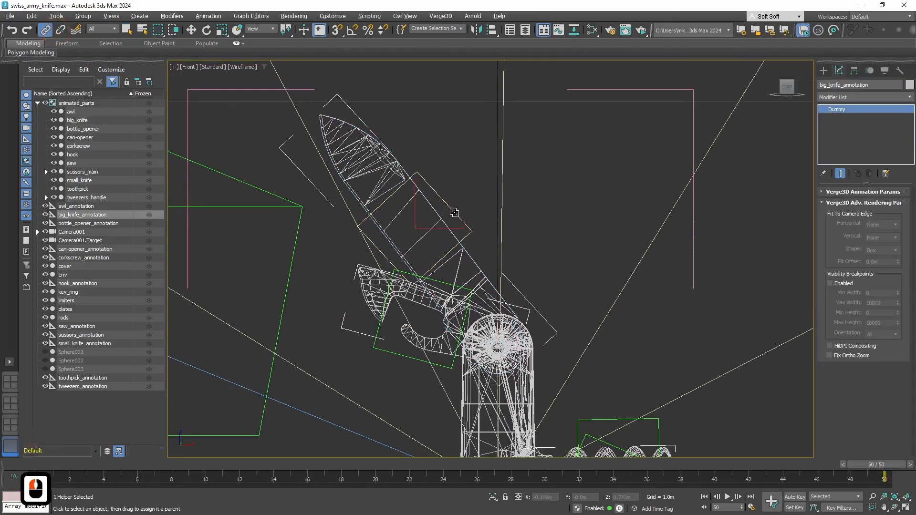
click(76, 120)
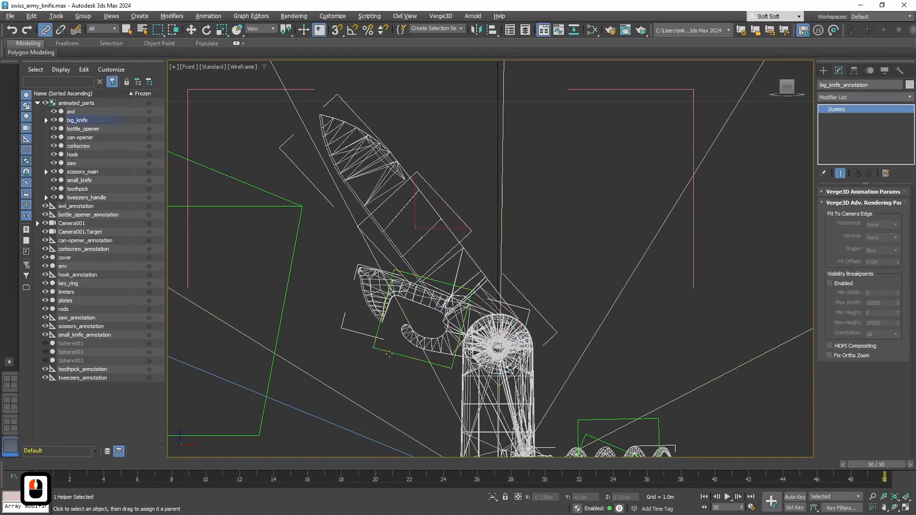
Link each remaining annotation to its tool and scrub frames 50 to 0 to verify
drag(883, 464, 821, 465)
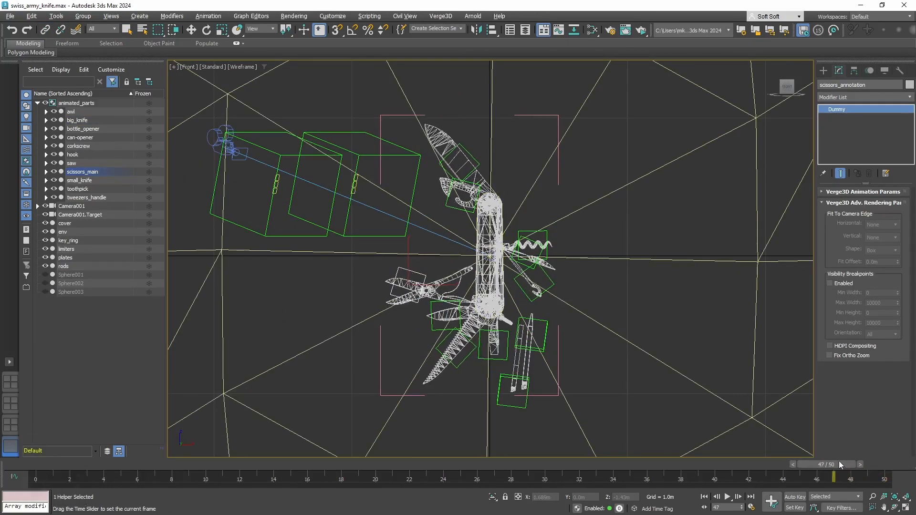
drag(824, 464, 172, 464)
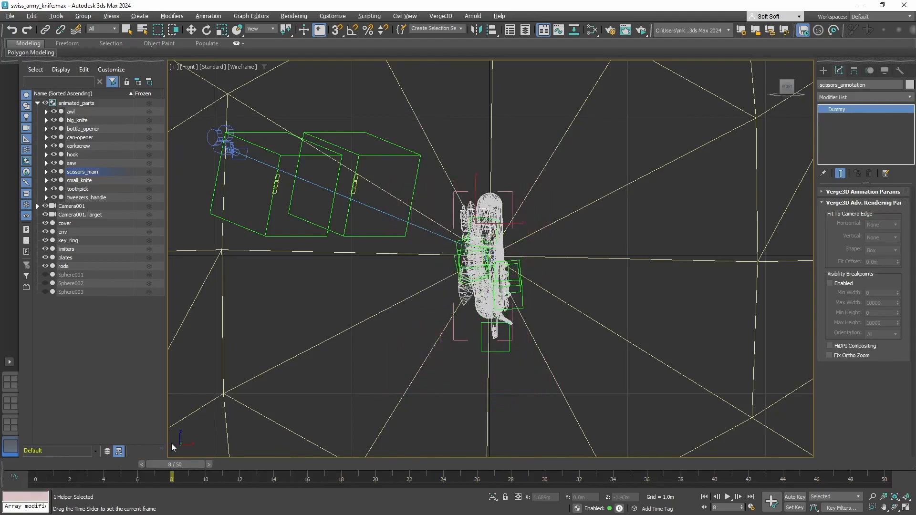
drag(172, 476, 836, 464)
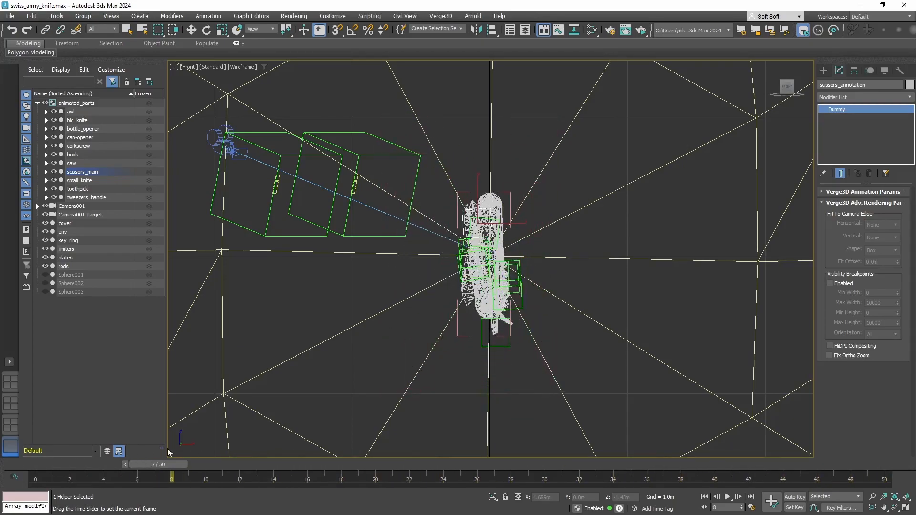
drag(172, 464, 684, 464)
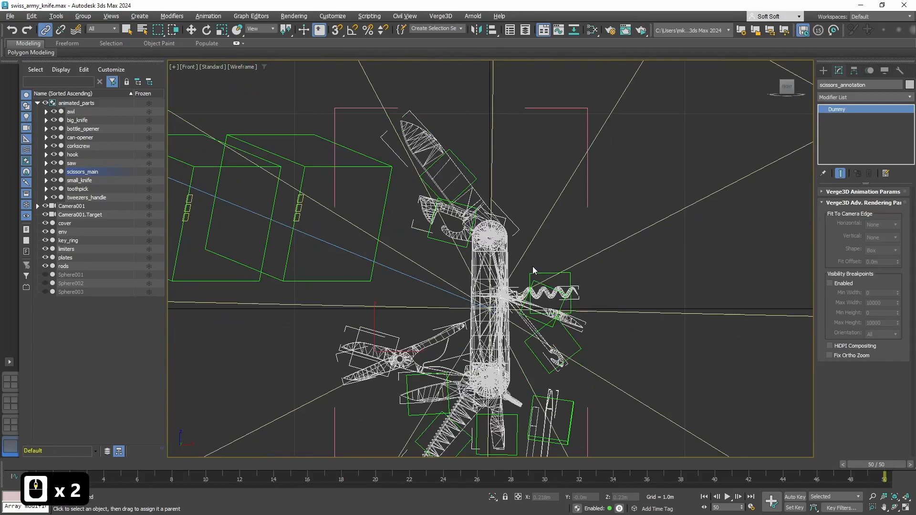
click(456, 175)
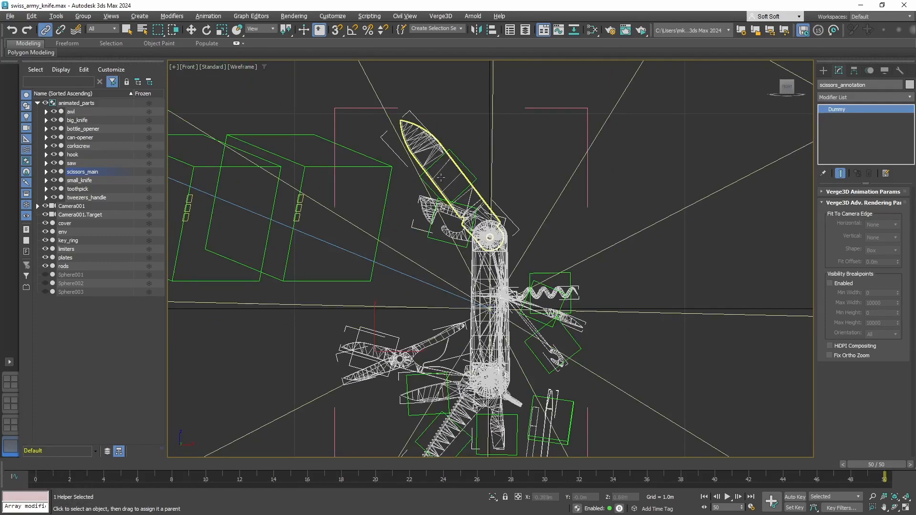
mouse_move(461, 171)
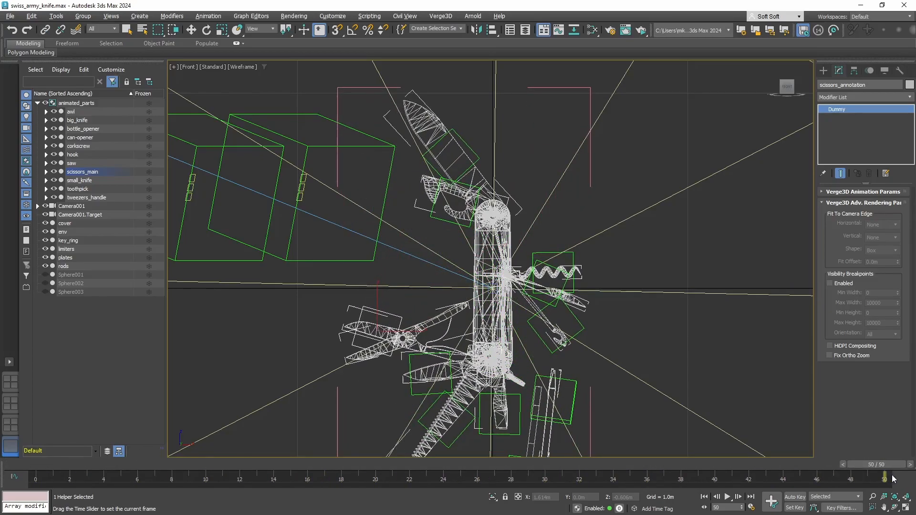
drag(871, 465, 103, 464)
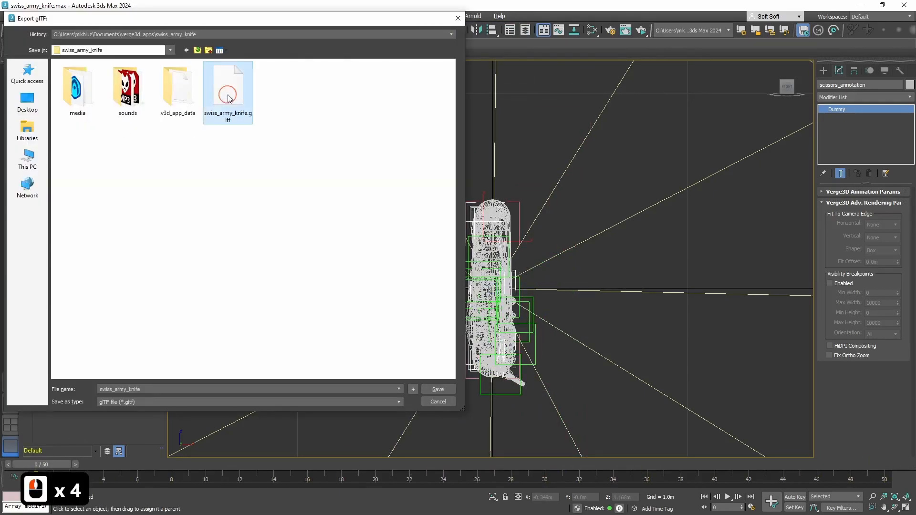
Export glTF, overwriting swiss_army_knife.gltf in the app's swiss_army_knife folder
click(438, 390)
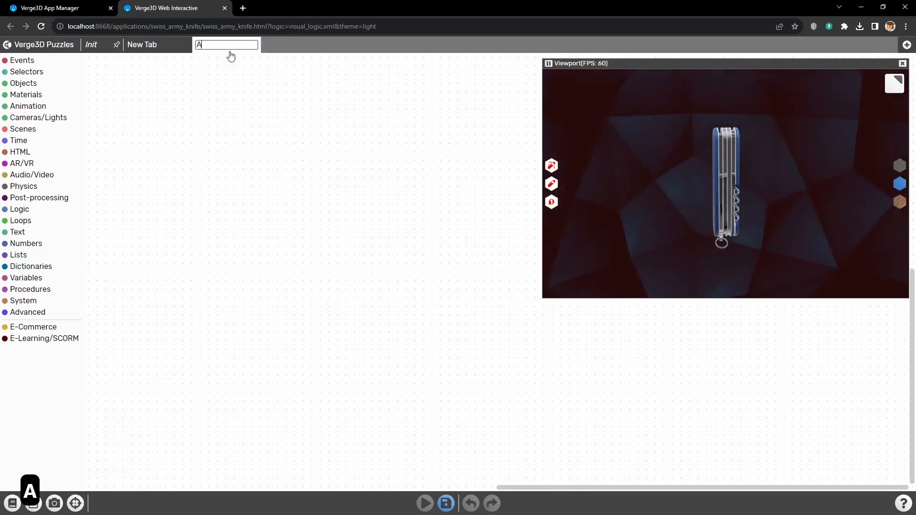
Name the new puzzles tab Annotation and compare it with the Main tab
text(nnotation)
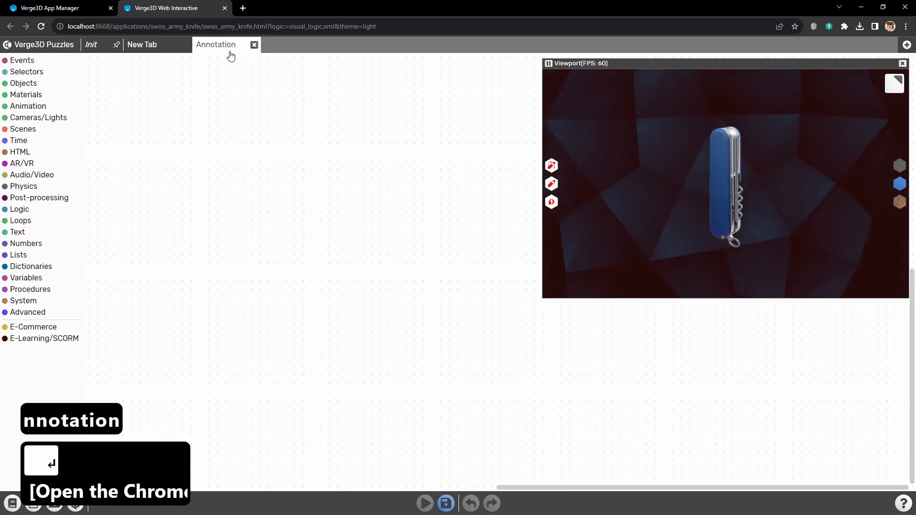
click(141, 45)
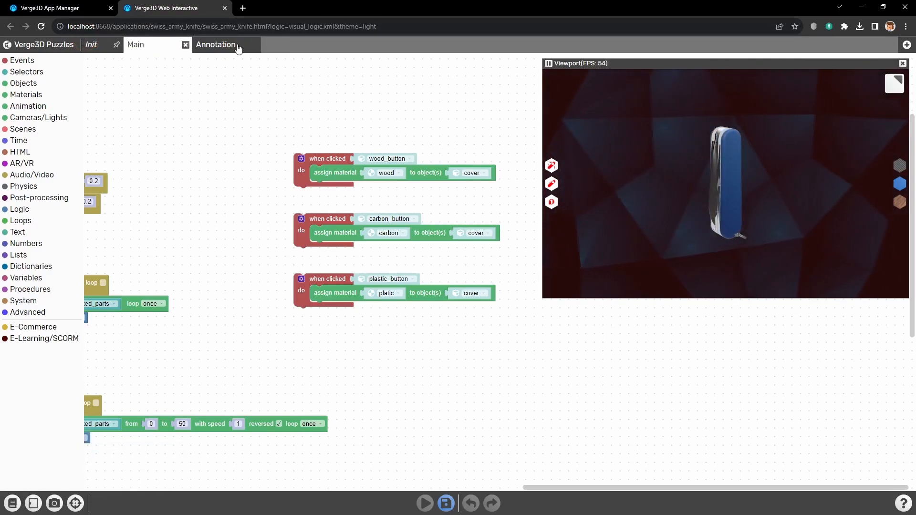
click(216, 45)
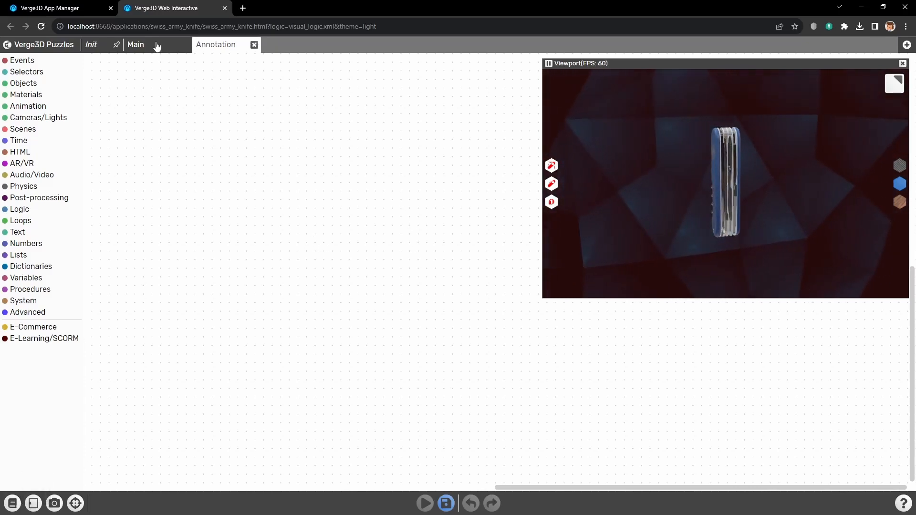
click(135, 44)
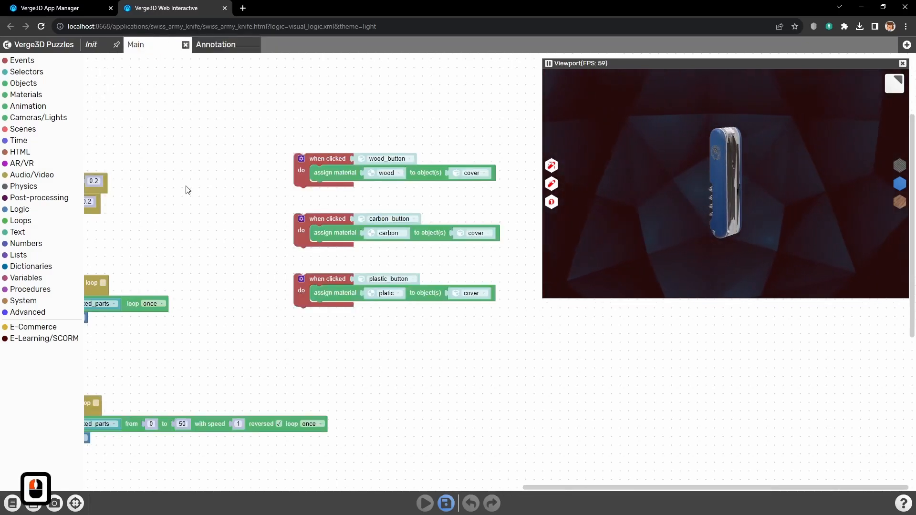
click(216, 44)
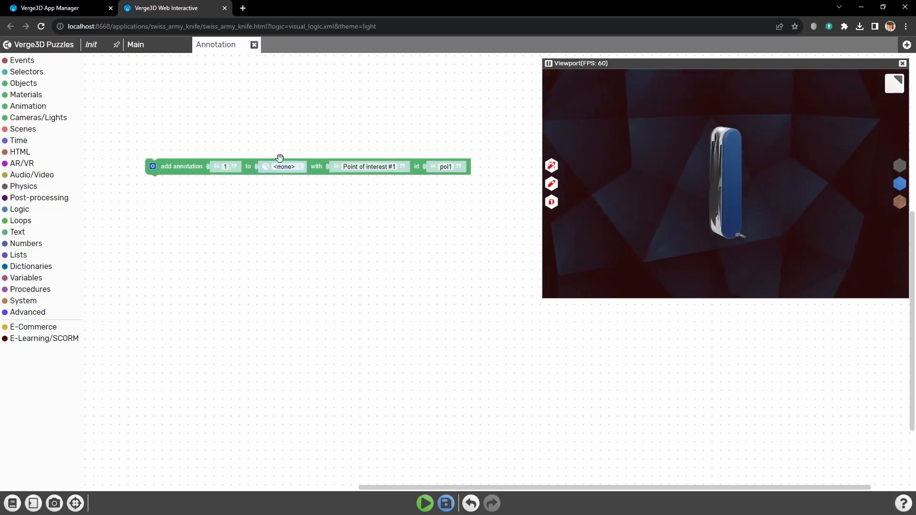
Add an 'add annotation' puzzle on can-opener_annotation with text Can-Opener and edit its id
click(284, 166)
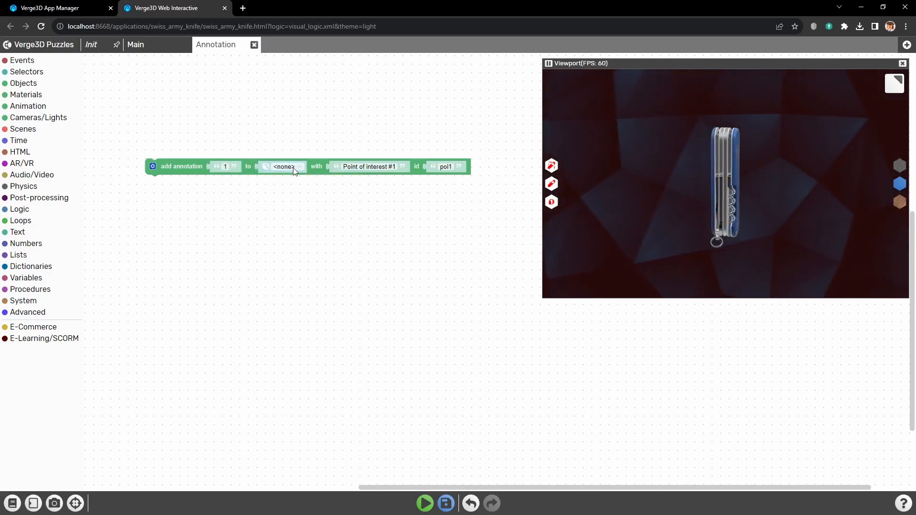
click(284, 166)
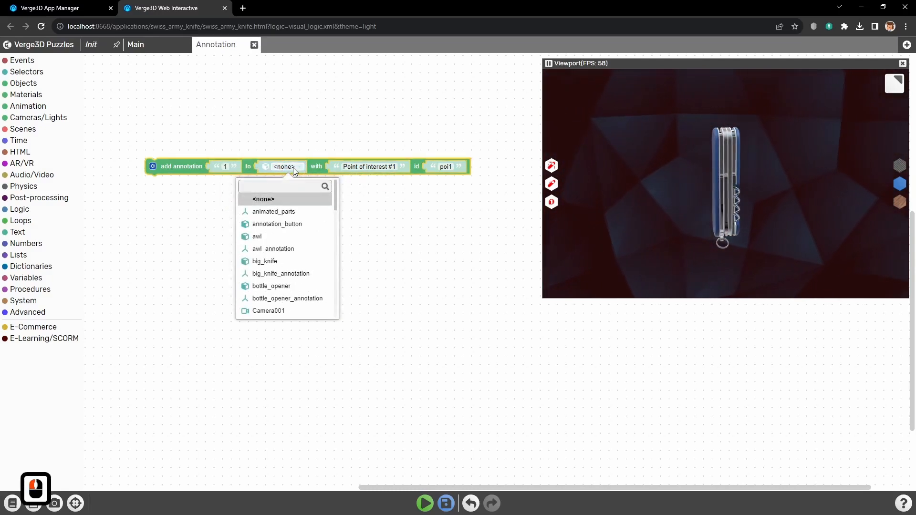
text(an)
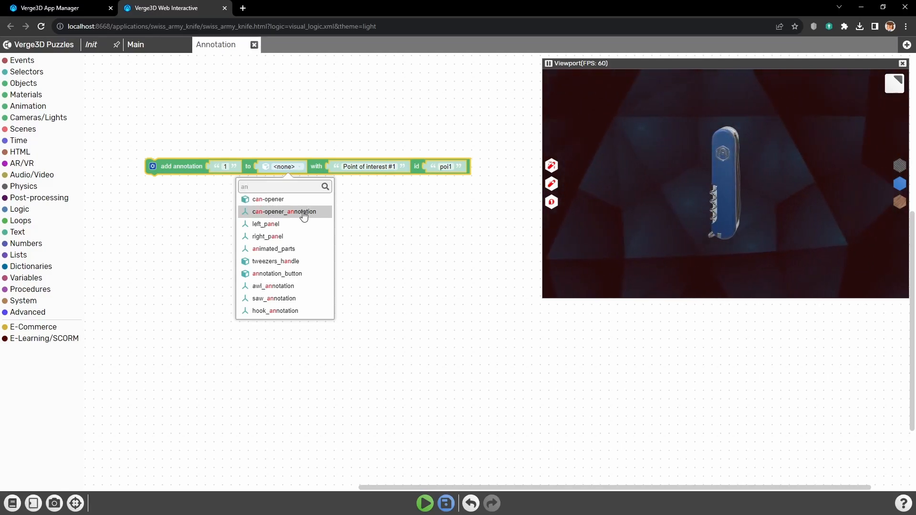
click(285, 211)
text(Can-Opener)
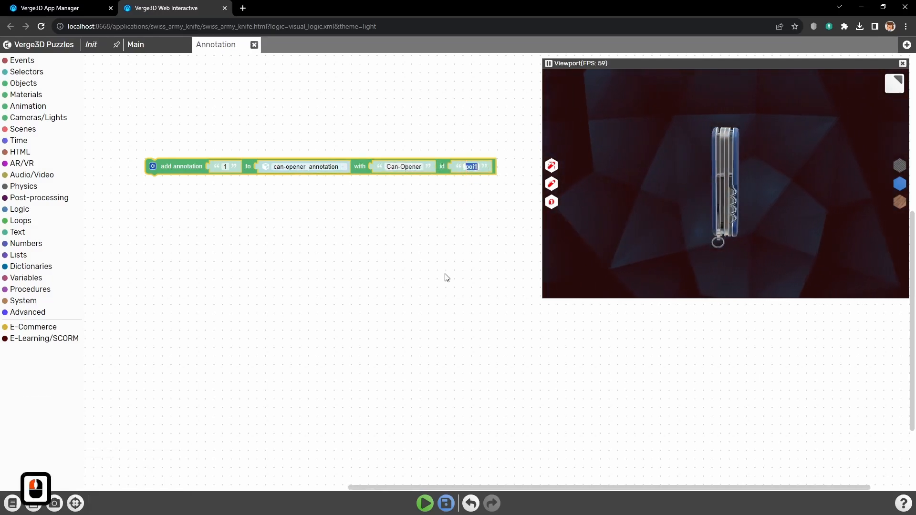
text(an_1)
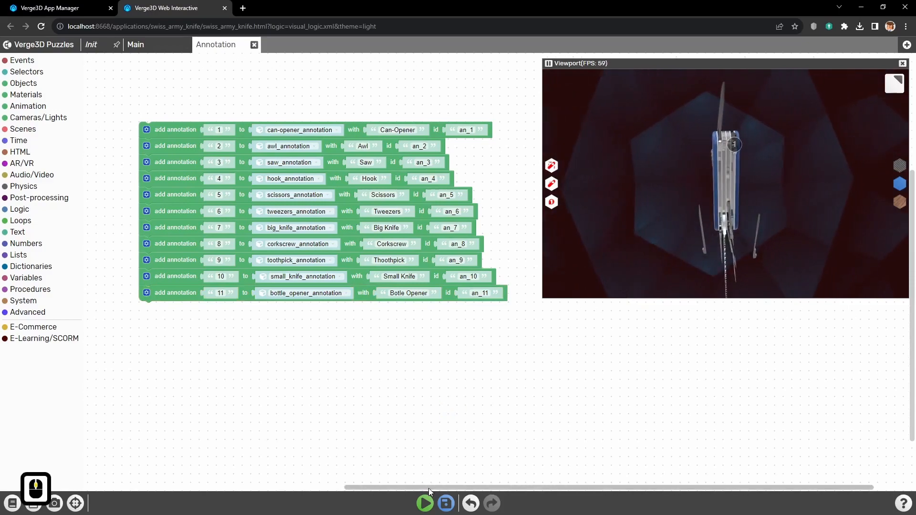
Run the puzzles to preview the numbered markers, then switch to the Verge3D App Manager
click(424, 503)
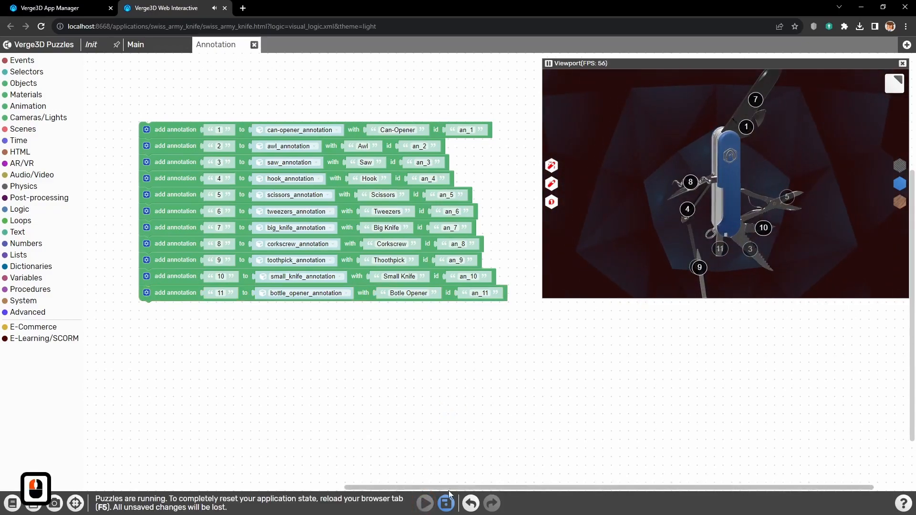
click(53, 8)
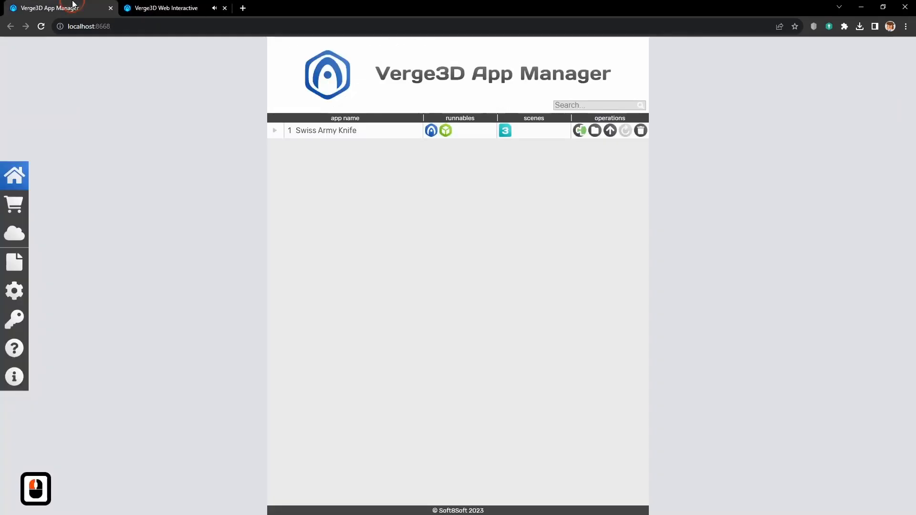
Launch the Swiss Army Knife app and confirm annotation 4 shows the 'Hook' label
click(431, 130)
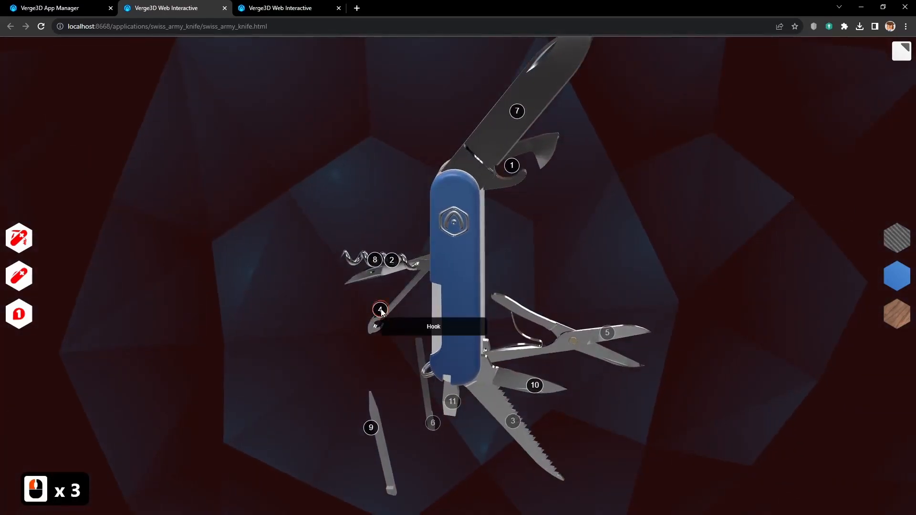
click(288, 8)
text(but)
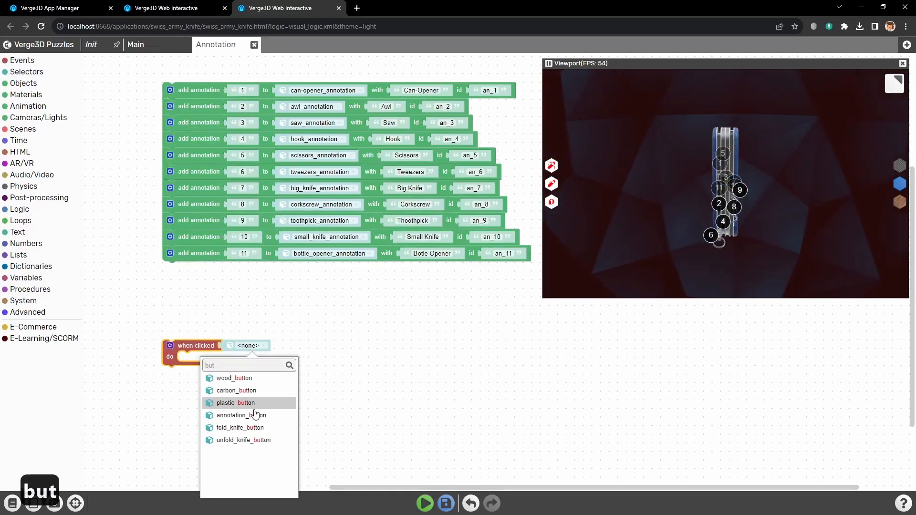
Set the 'when clicked' event's target object to annotation_button
click(239, 415)
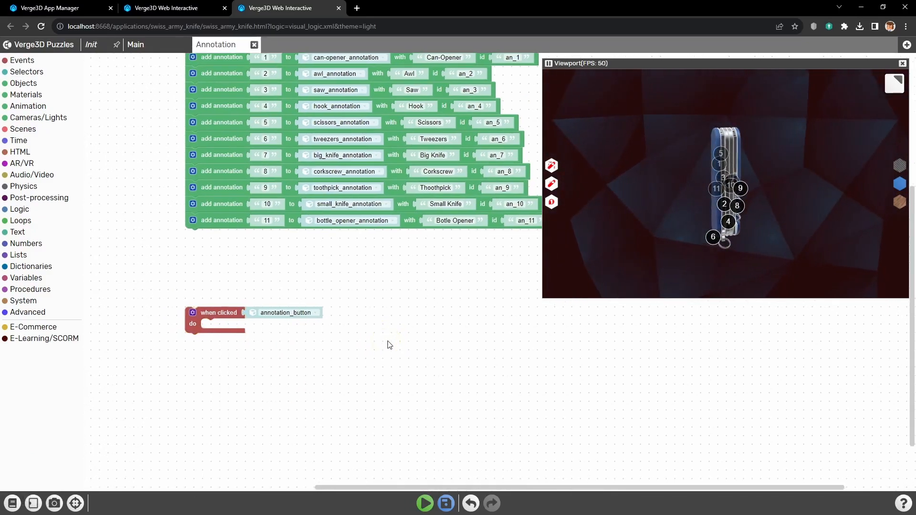
scroll(down, 3)
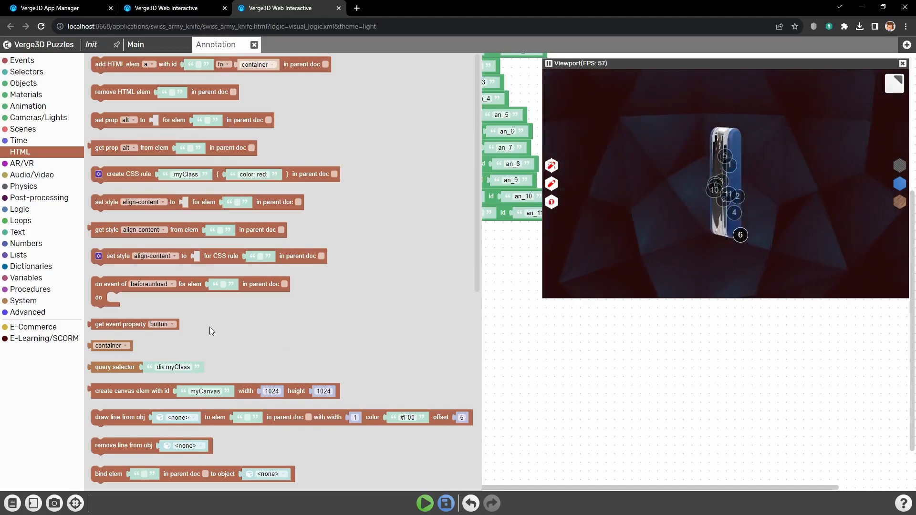
Place a 'set style' puzzle inside the annotation_button click event with an_1 text
click(117, 256)
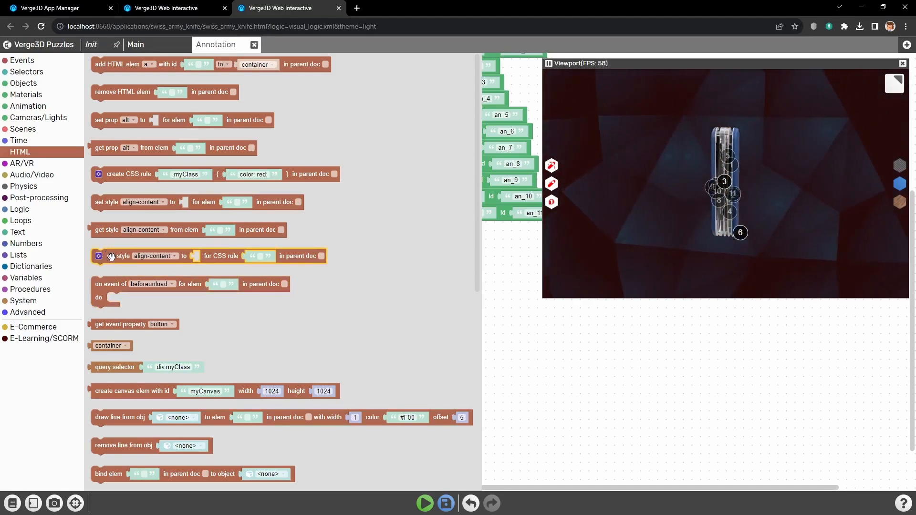
mouse_move(114, 256)
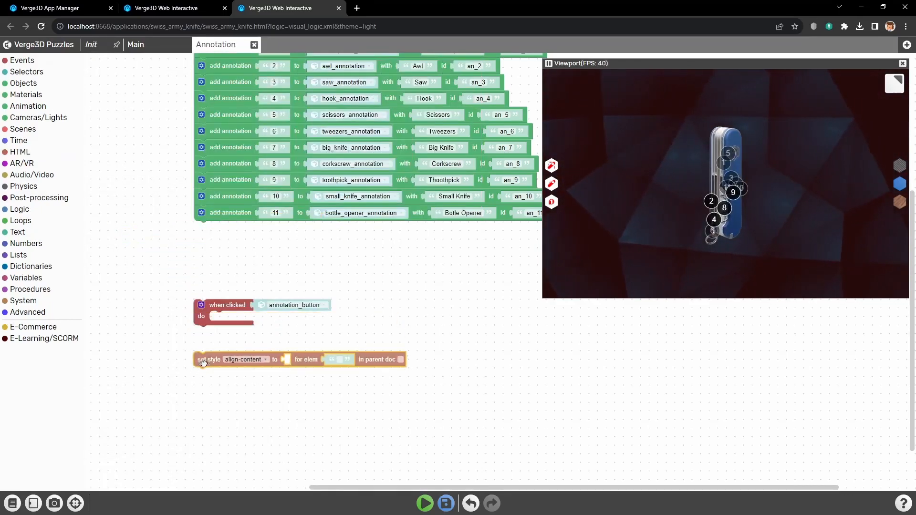
drag(208, 359, 225, 318)
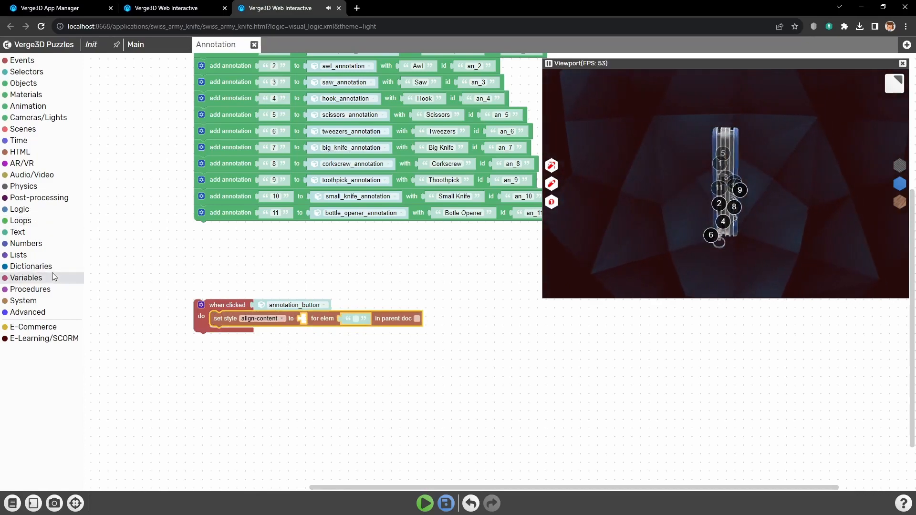
click(17, 232)
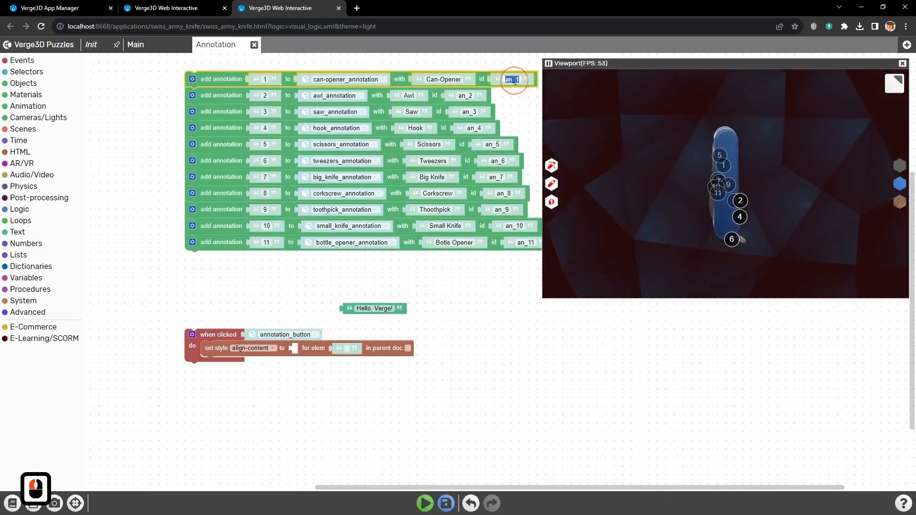
key(ctrl+v)
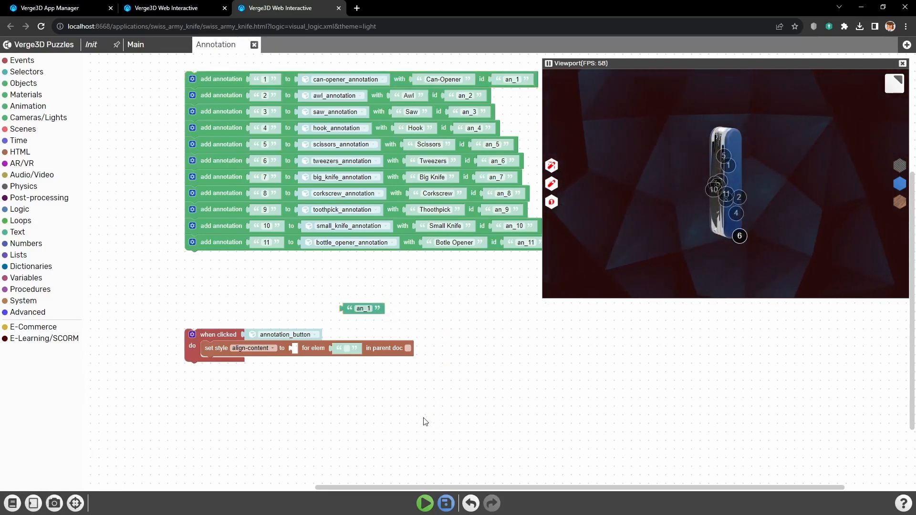
Set display to none for an_1, run the puzzles and test the click
drag(363, 309, 348, 348)
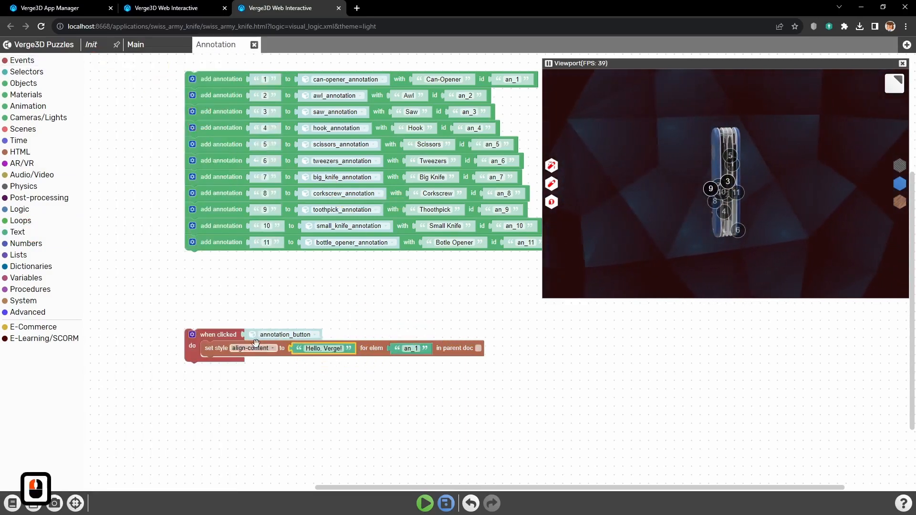
click(252, 348)
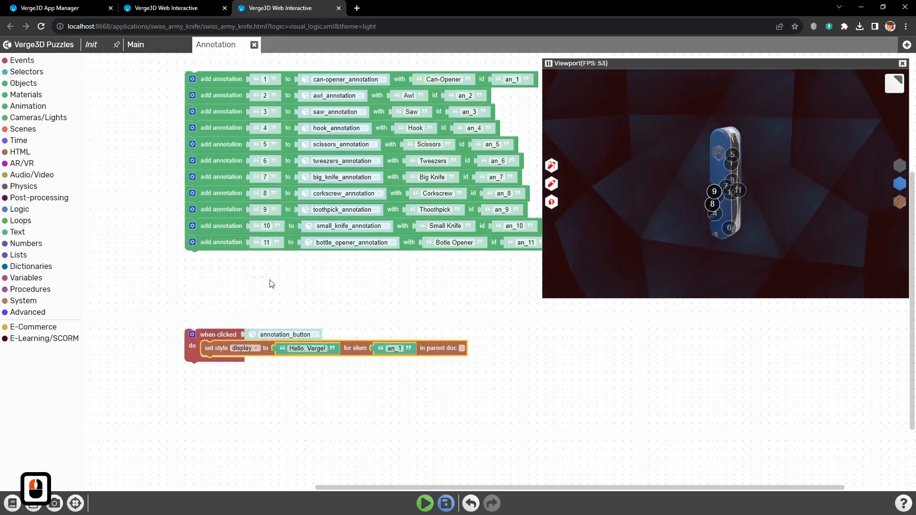
mouse_move(308, 348)
text(none)
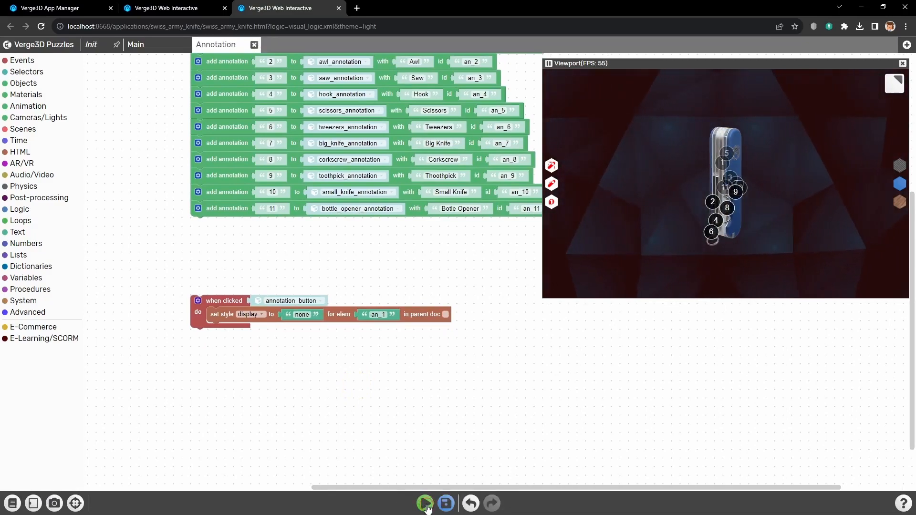
click(424, 503)
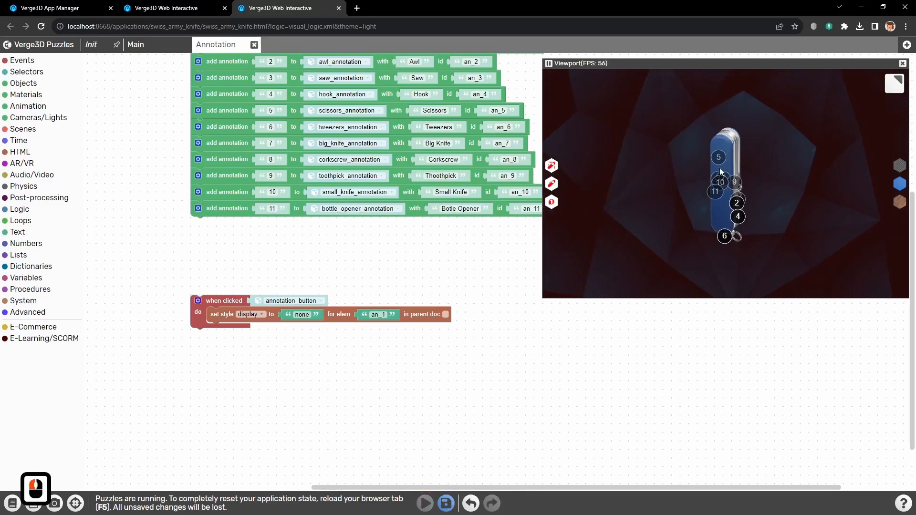
click(18, 255)
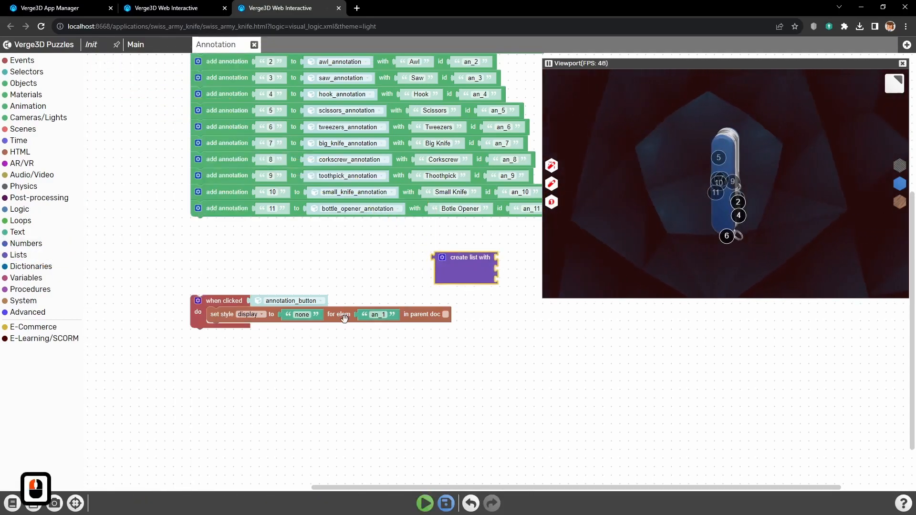
Replace the single an_1 with a list of an_1 through an_11, then run the app
drag(379, 314, 485, 295)
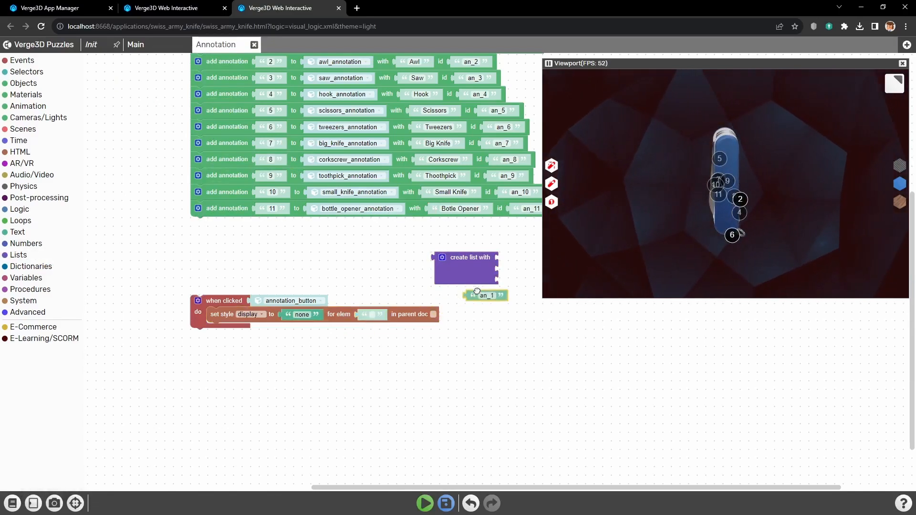
drag(465, 269, 396, 325)
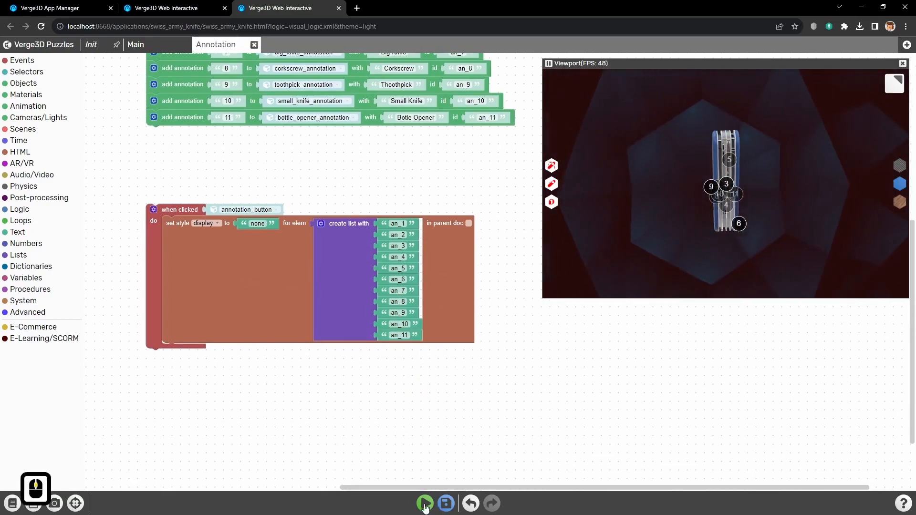
click(425, 503)
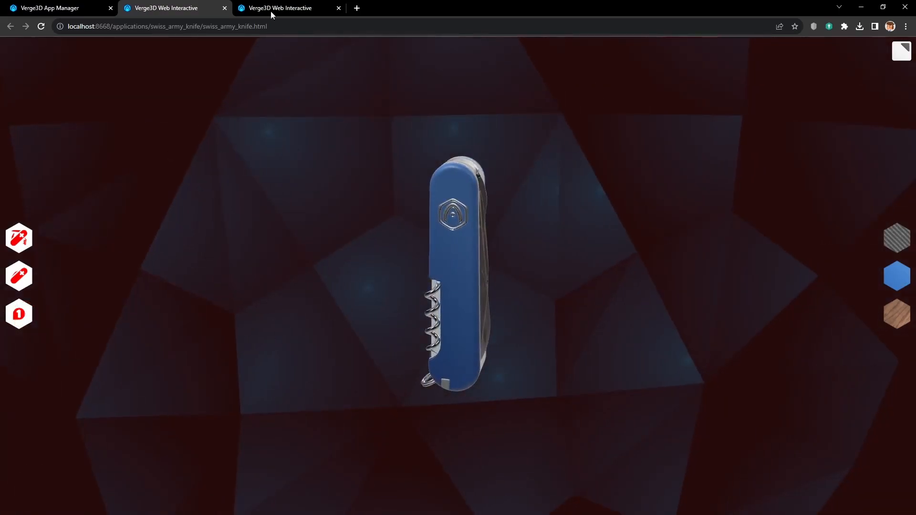
Confirm the knife shows no numbered annotations, then return to Verge3D Puzzles
click(286, 8)
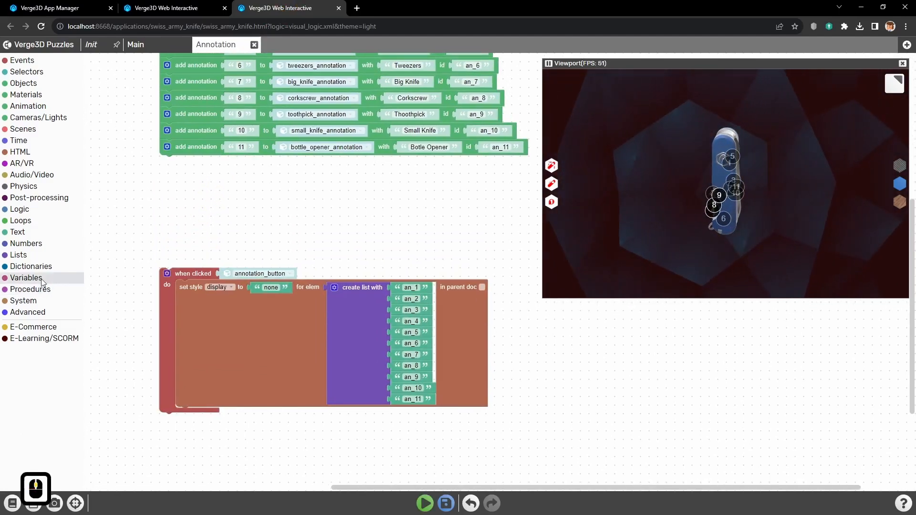
Create the annotation_visible variable and set it to a Logic 'true' value
click(26, 278)
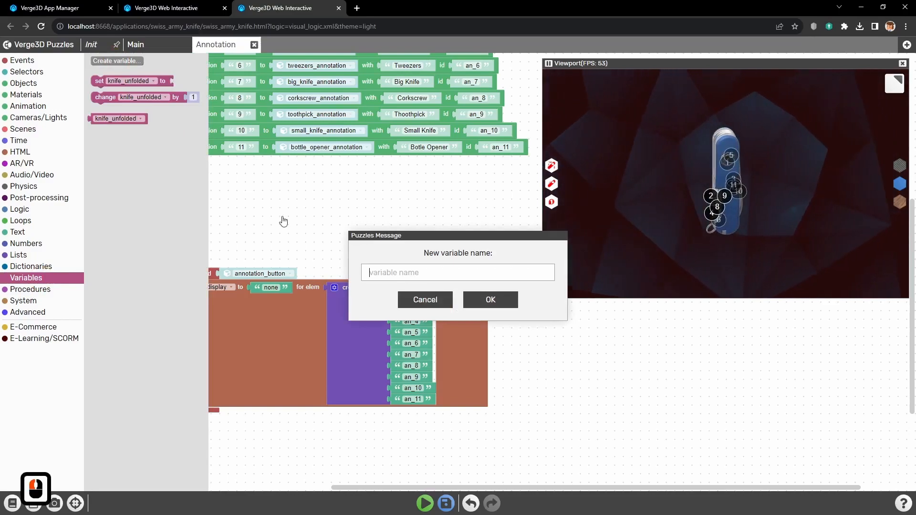
text(annotation_visible)
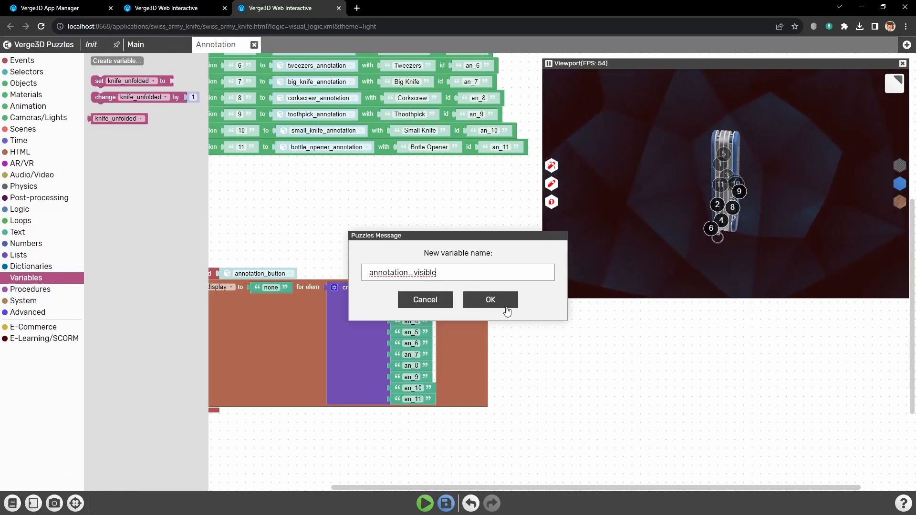
click(490, 300)
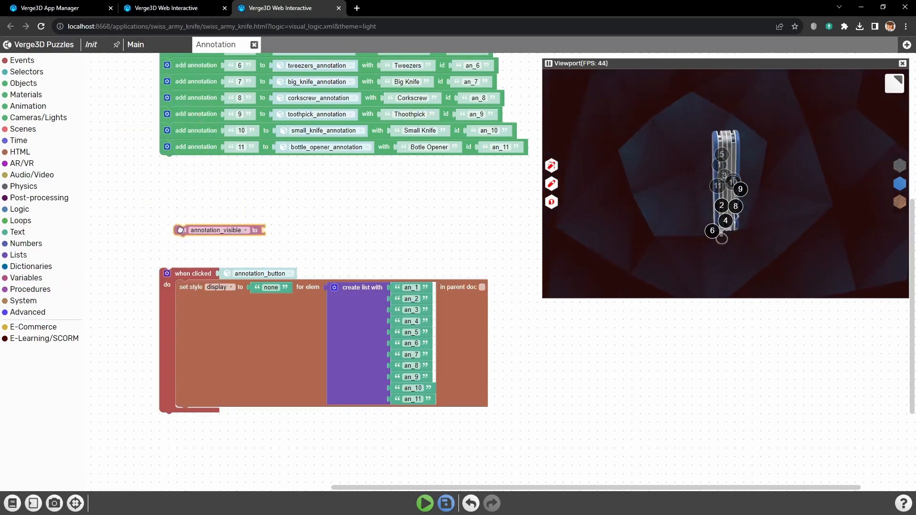
click(19, 209)
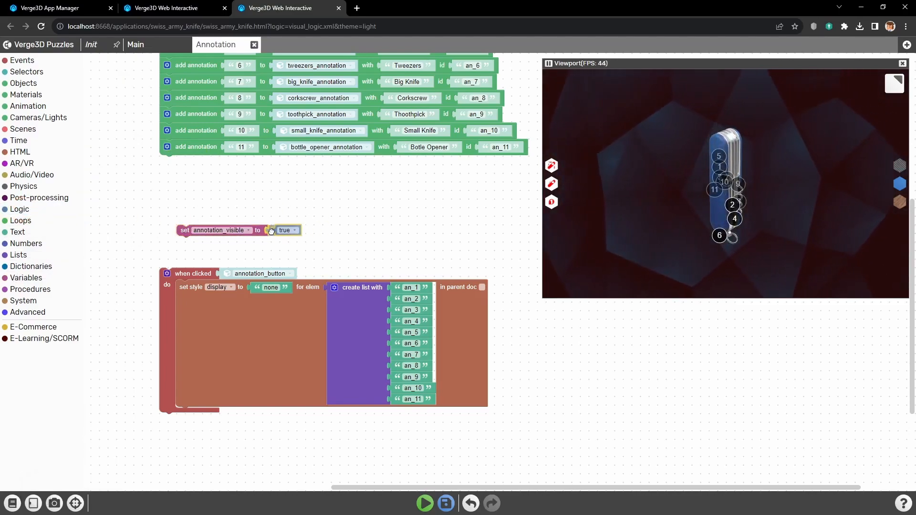
click(19, 209)
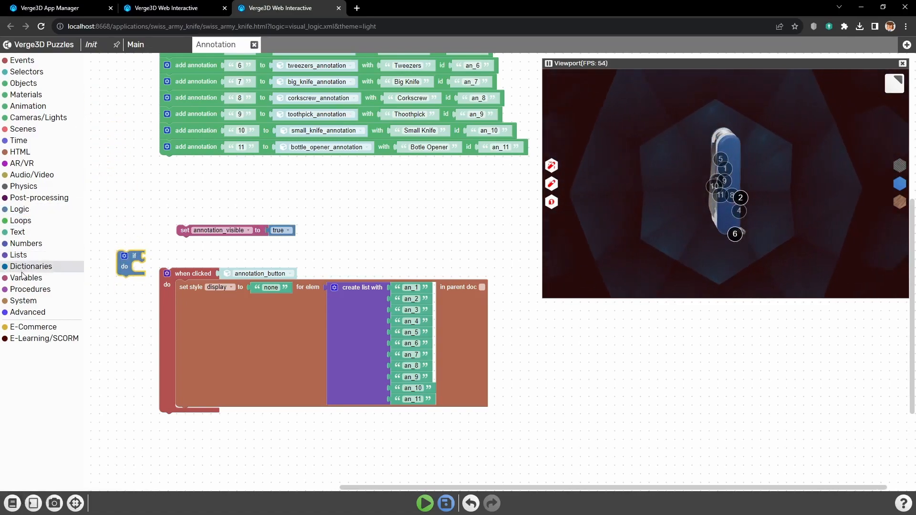
Hide annotations only if annotation_visible = true, adding an else-if comparing it to false
click(19, 208)
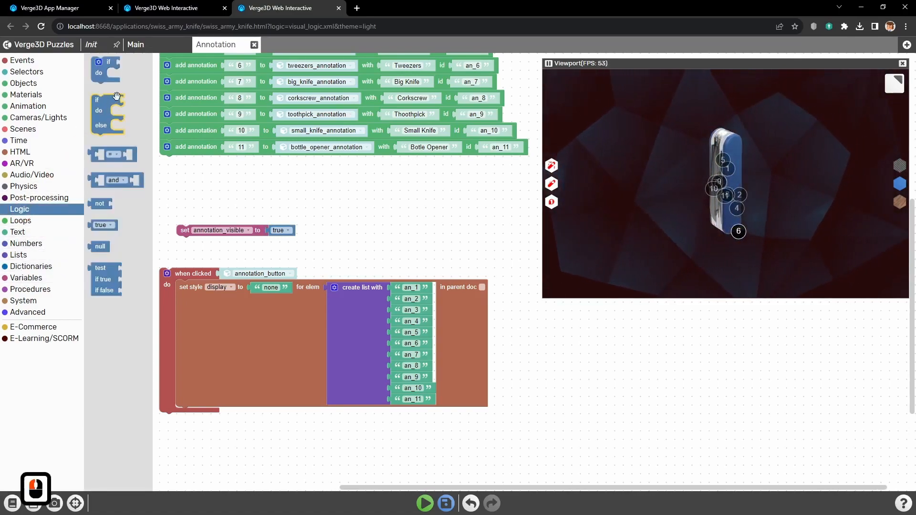
drag(108, 96, 154, 257)
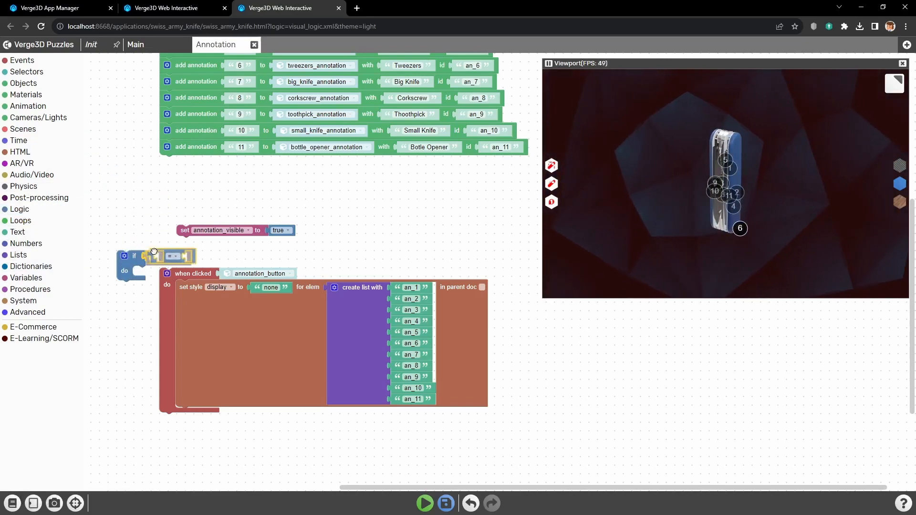
click(26, 278)
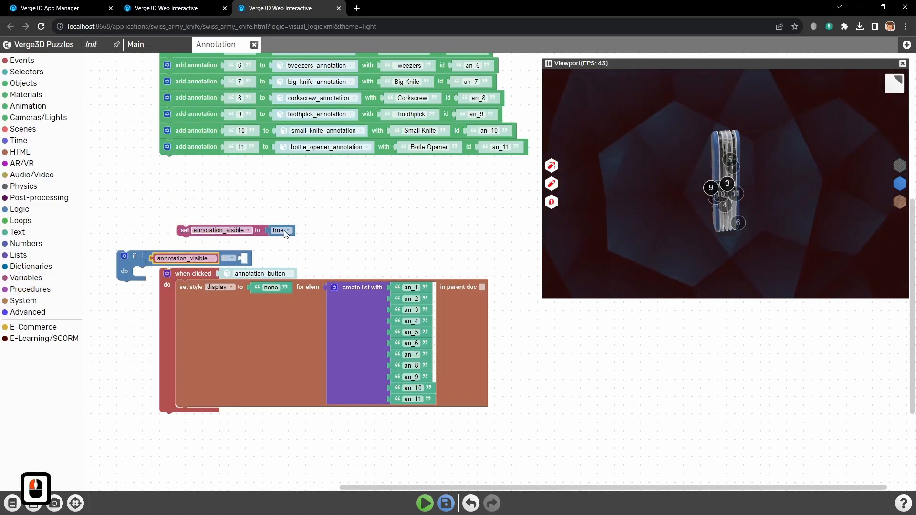
key(ctrl+c)
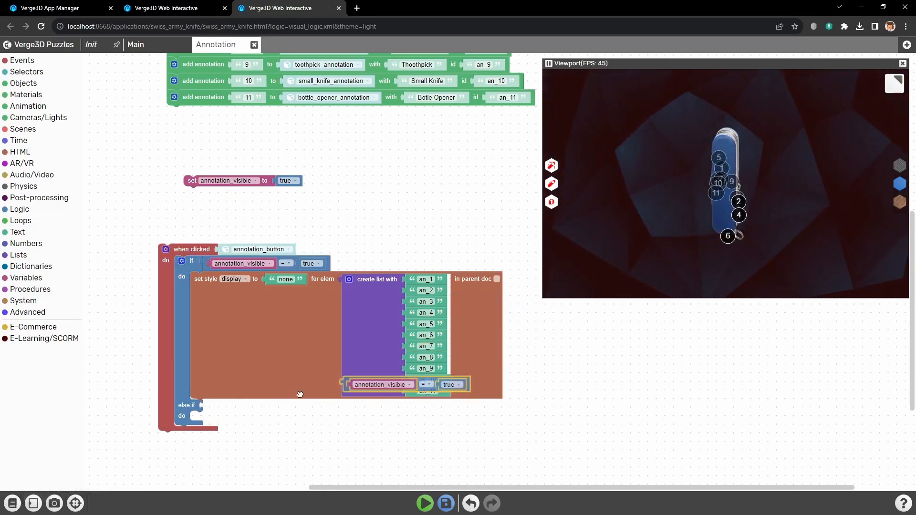
click(310, 407)
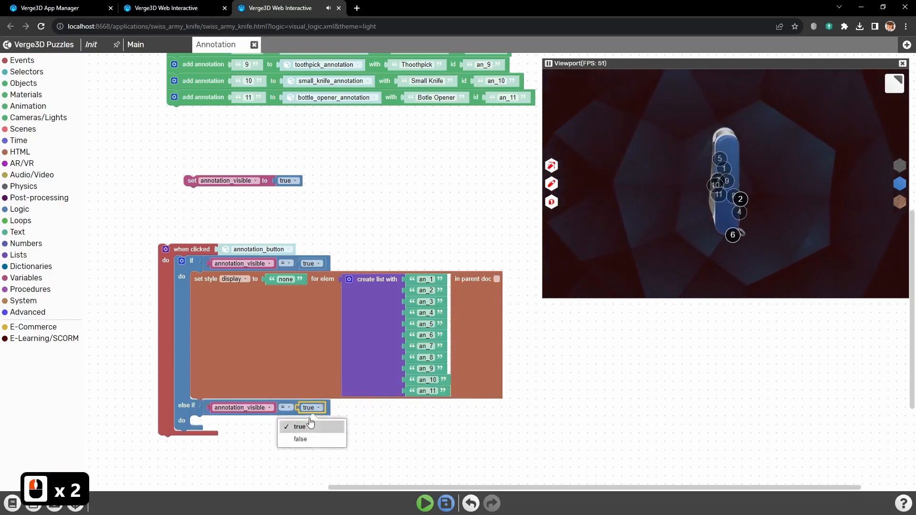
click(300, 439)
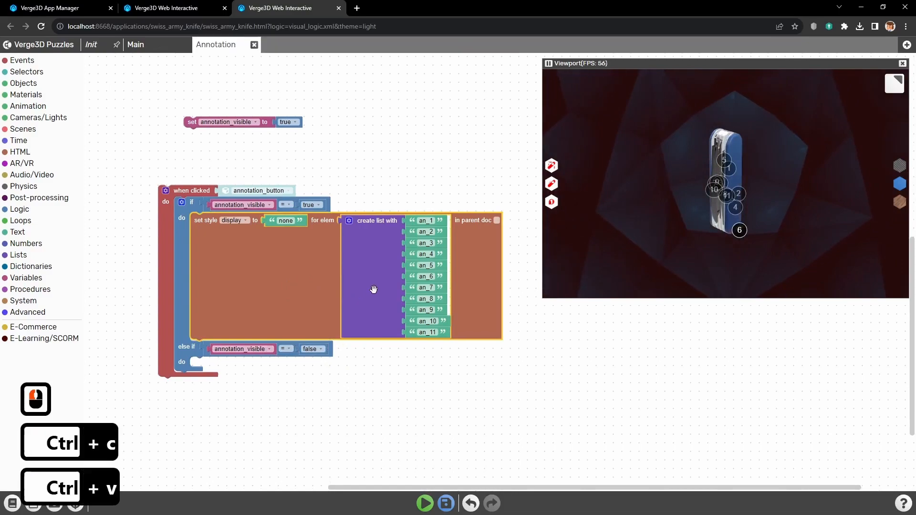
Copy the style block into else-if with display 'block'; set annotation_visible false after hiding
key(ctrl+v)
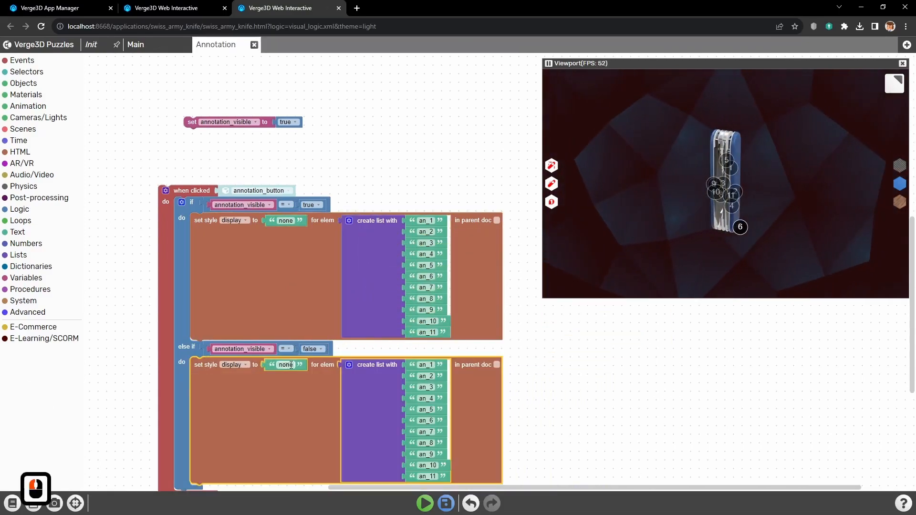
text(block)
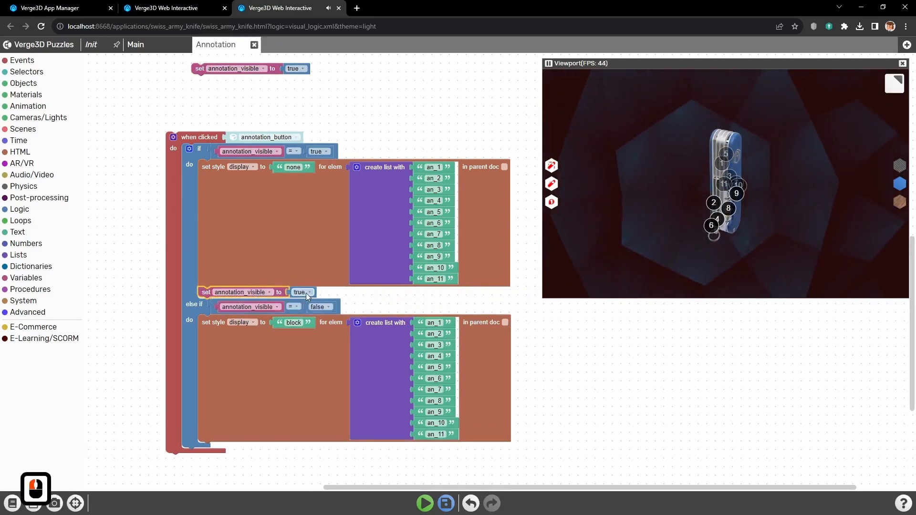
click(302, 292)
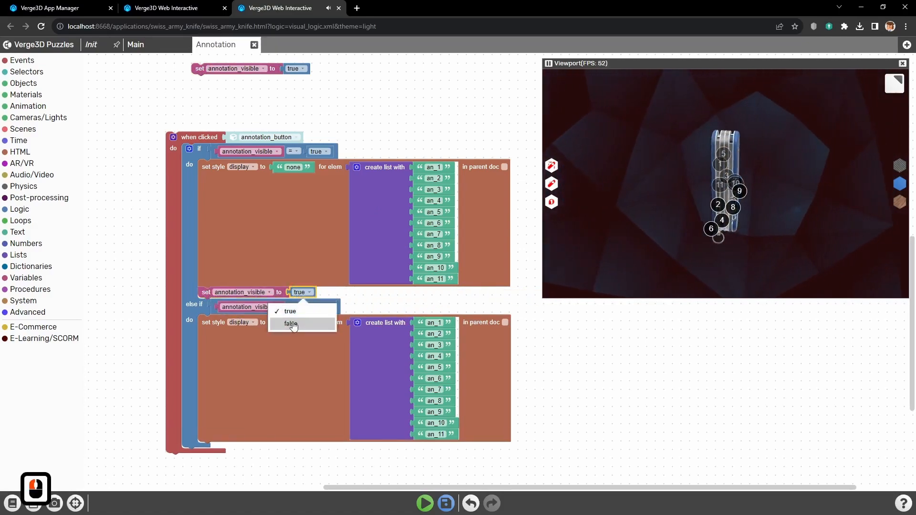
click(291, 323)
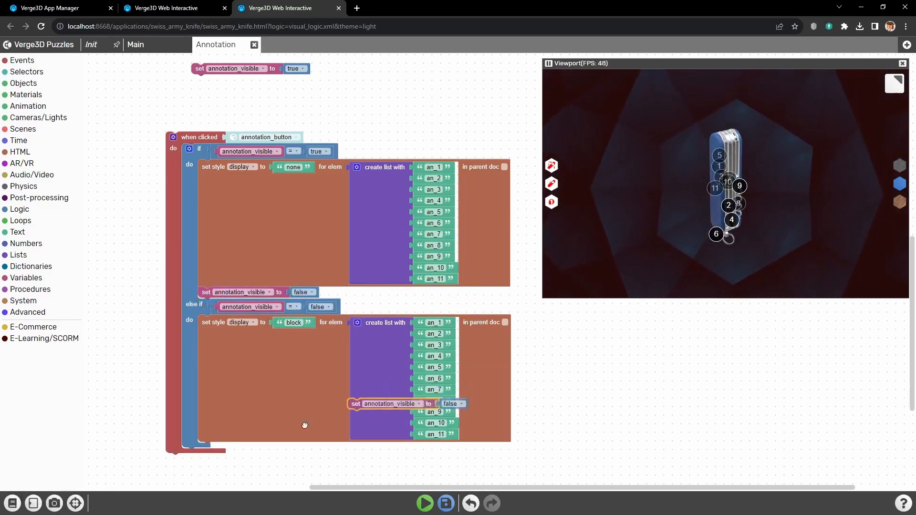
Set annotation_visible to true after showing, then run and toggle the annotations back on
click(302, 448)
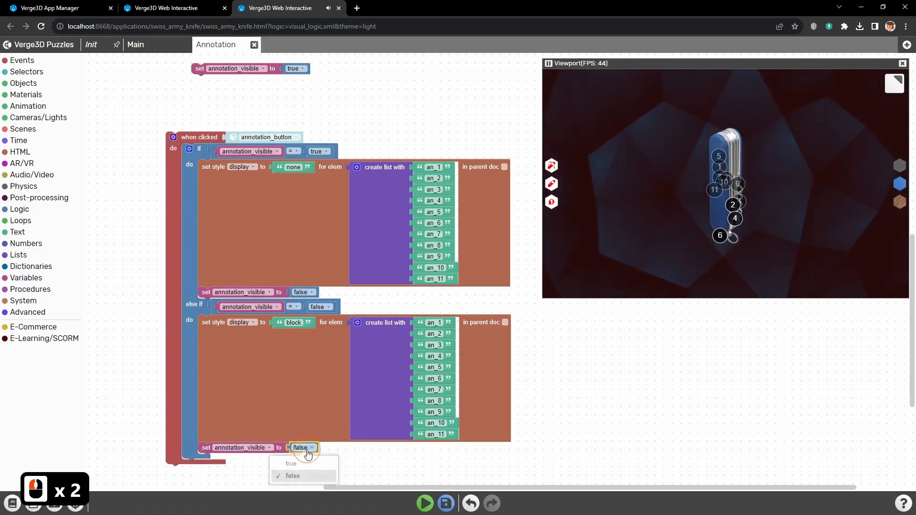
click(291, 463)
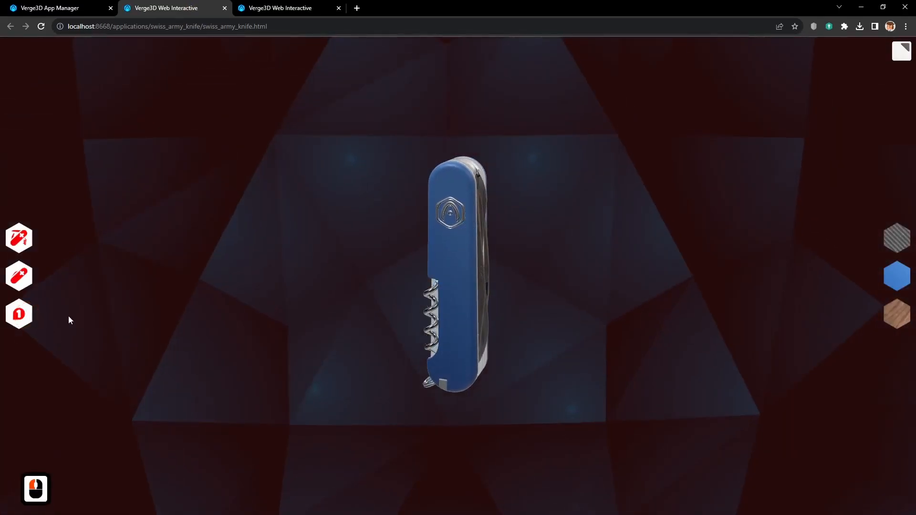
click(18, 313)
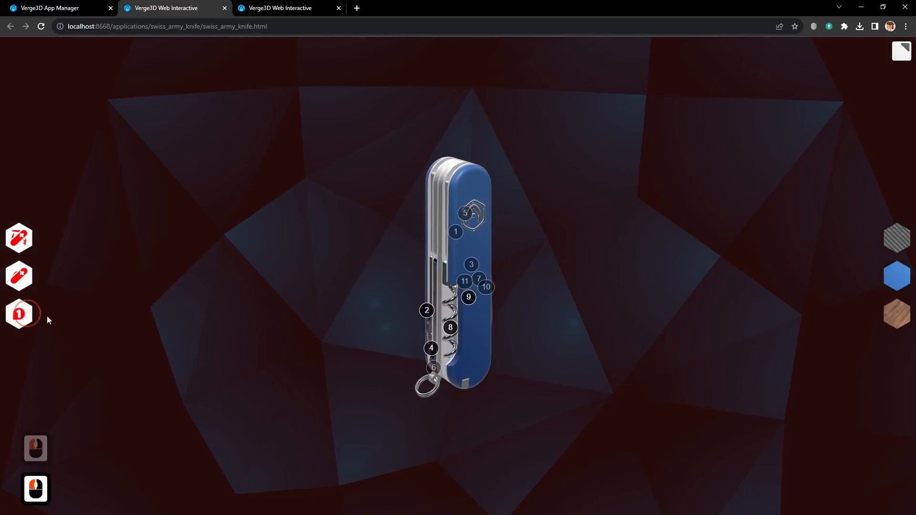